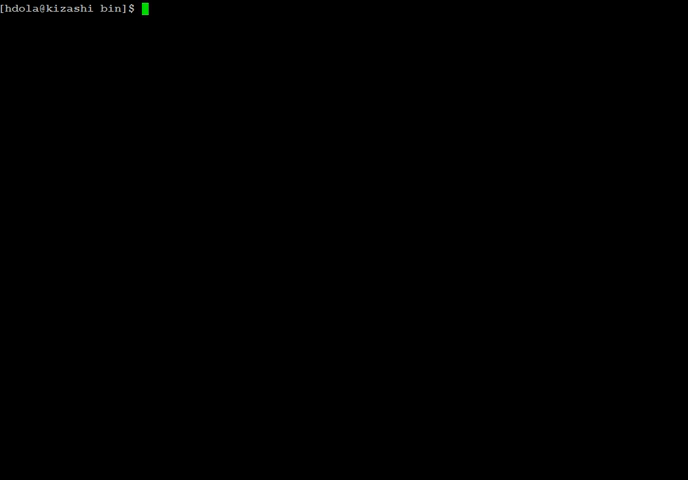
# Change to $INFA_HOME/tomcat/bin and enter the vi infaservice.sh command
pyautogui.write('cd $INFA_HOME/tomcat/bin')
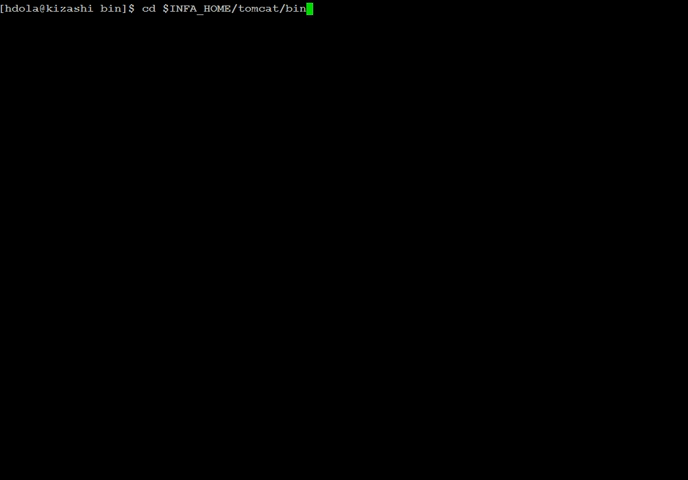
pyautogui.moveTo(177, 351)
pyautogui.write('v')
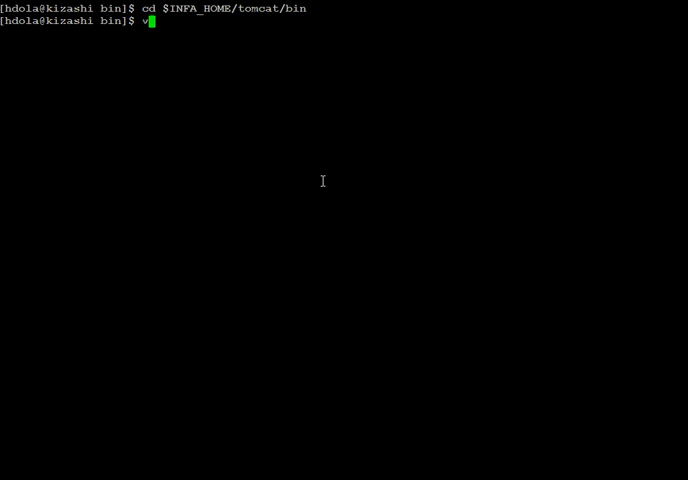
pyautogui.write('i infaservi')
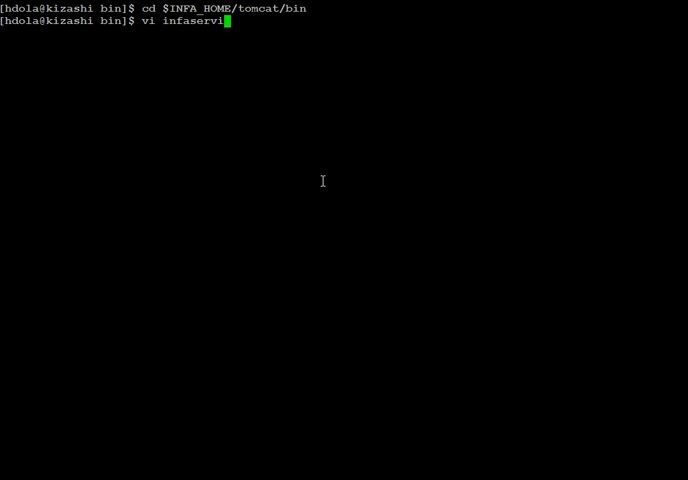
pyautogui.write('ce.sh')
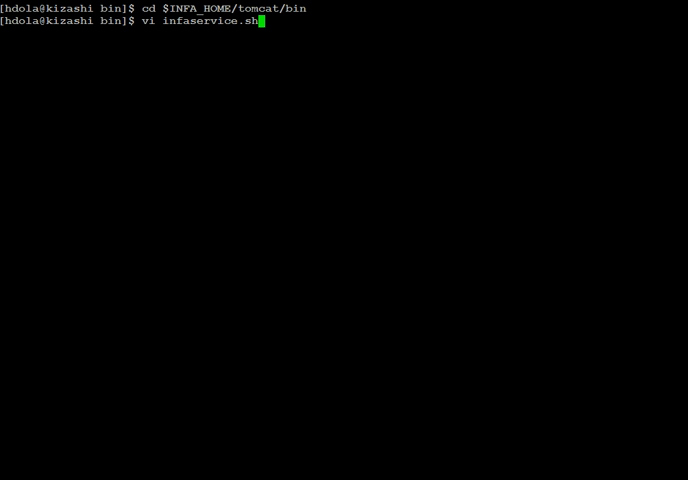
# Open infaservice.sh, change INFA_JAVA_OPTS to -Xmx1024m, and save with :wq!
pyautogui.press('Return')
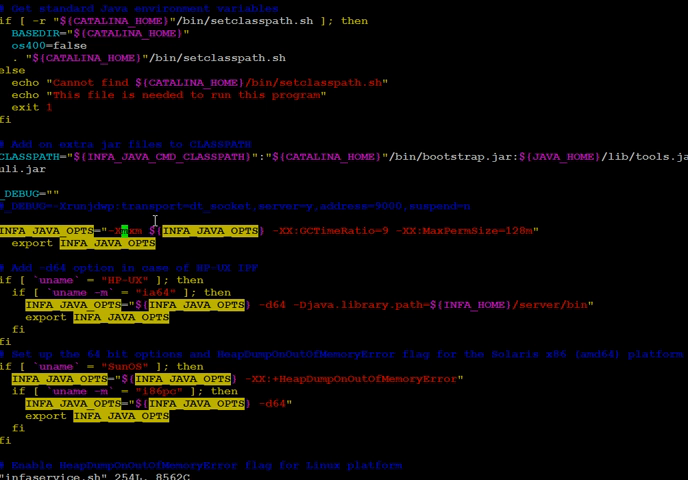
pyautogui.press('i')
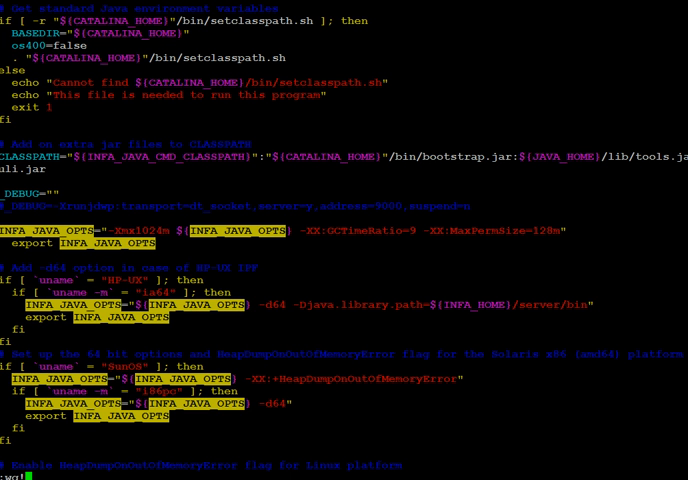
pyautogui.write(':wq!')
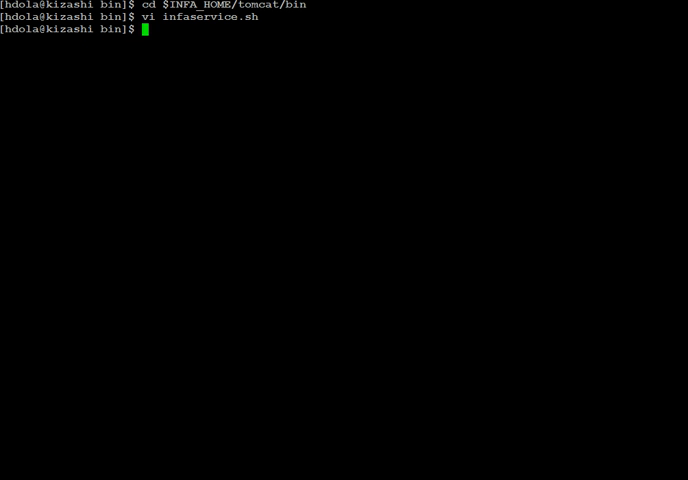
pyautogui.moveTo(138, 202)
pyautogui.write('setenv INFA_JAVA_OPTS -Xmx1024')
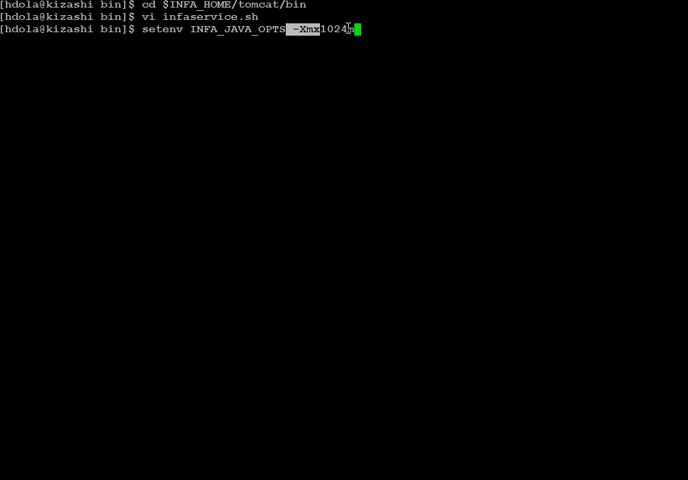
# Enter the command setenv INFA_JAVA_OPTS -Xmx1024m at the shell prompt
pyautogui.write('m')
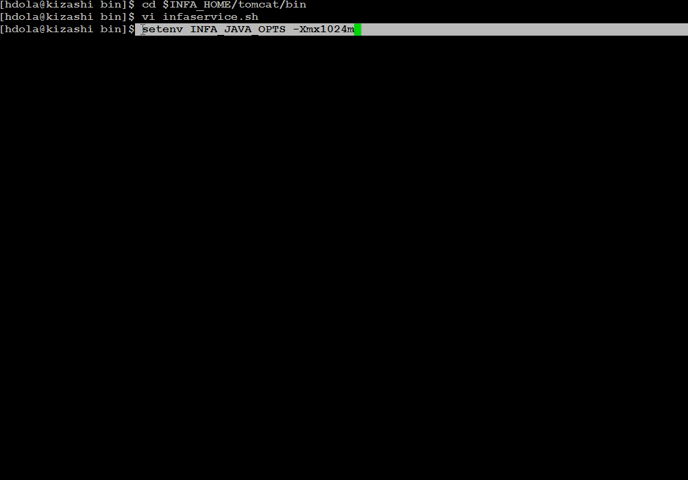
pyautogui.moveTo(318, 57)
pyautogui.write('echo')
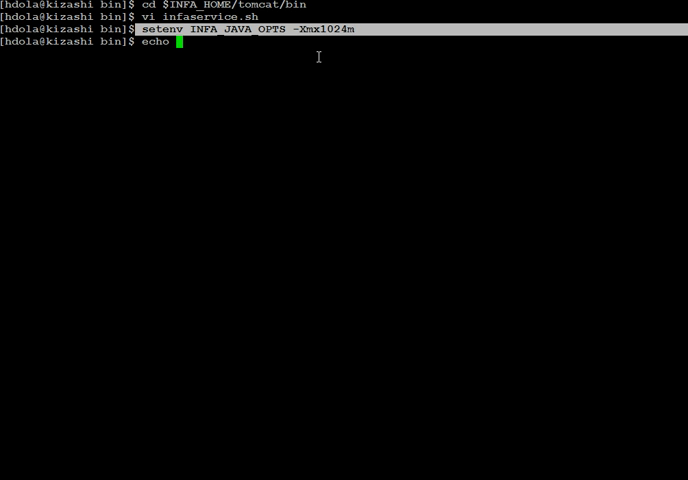
# Echo $INFA_JAVA_OPTS to confirm it prints -Xmx1024m
pyautogui.write('$')
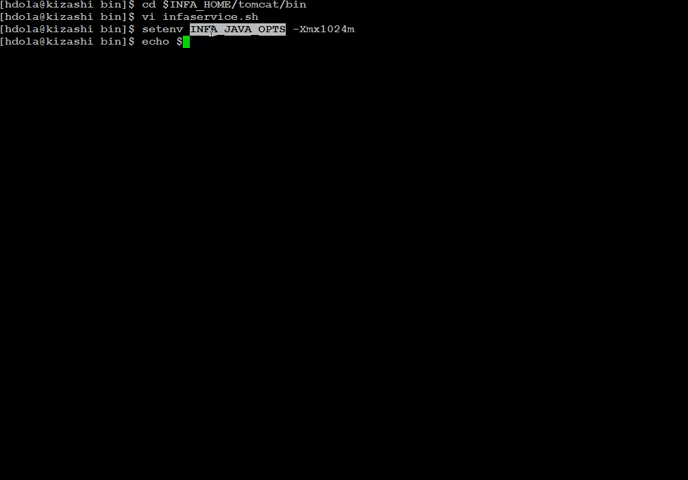
pyautogui.press('Return')
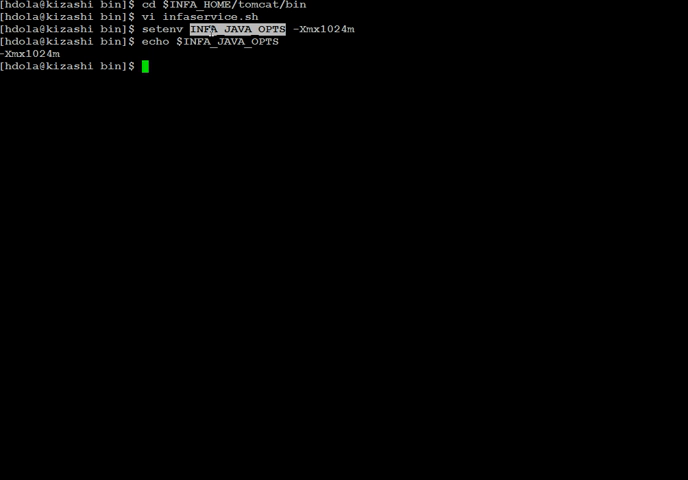